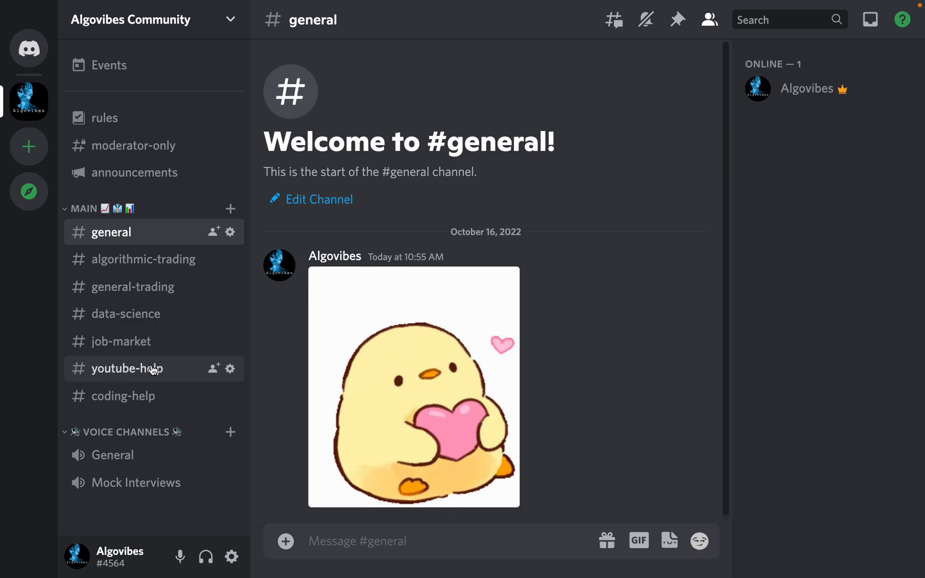
mouse_move(149, 395)
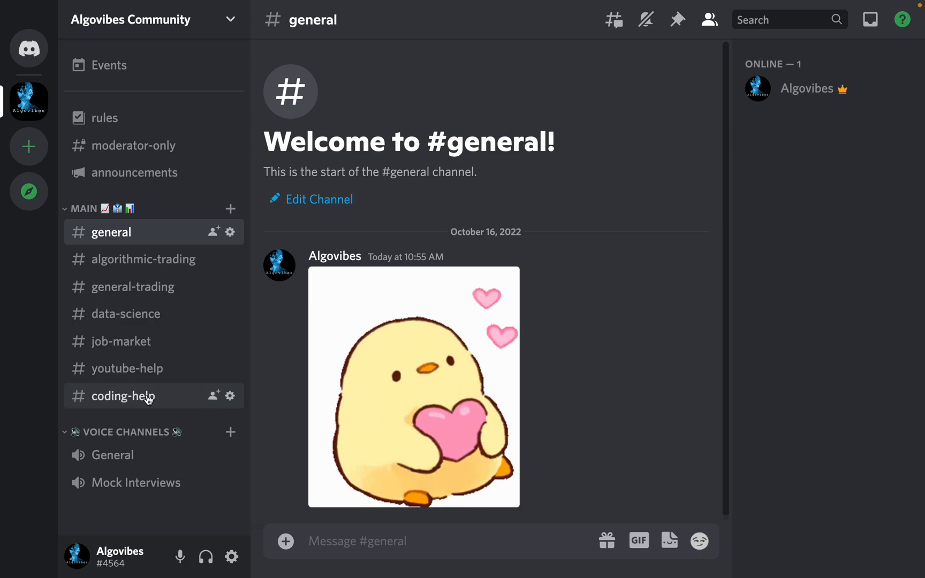